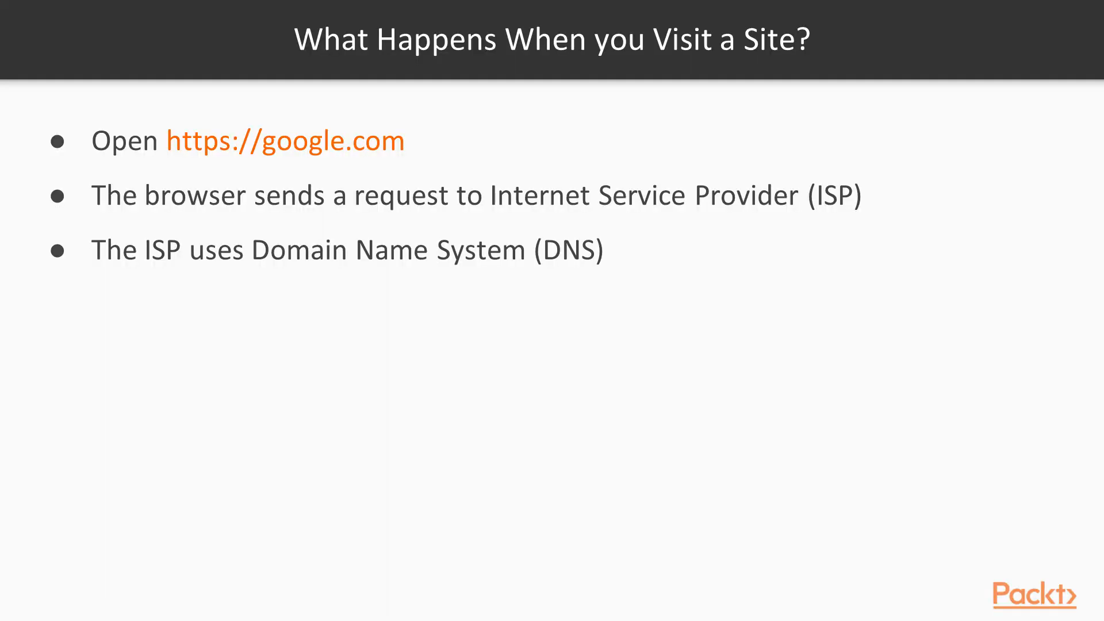
Step: Create the 'blog' app, generate its Blogpost migration, and enter 'python manage.py migrate'
key(Right)
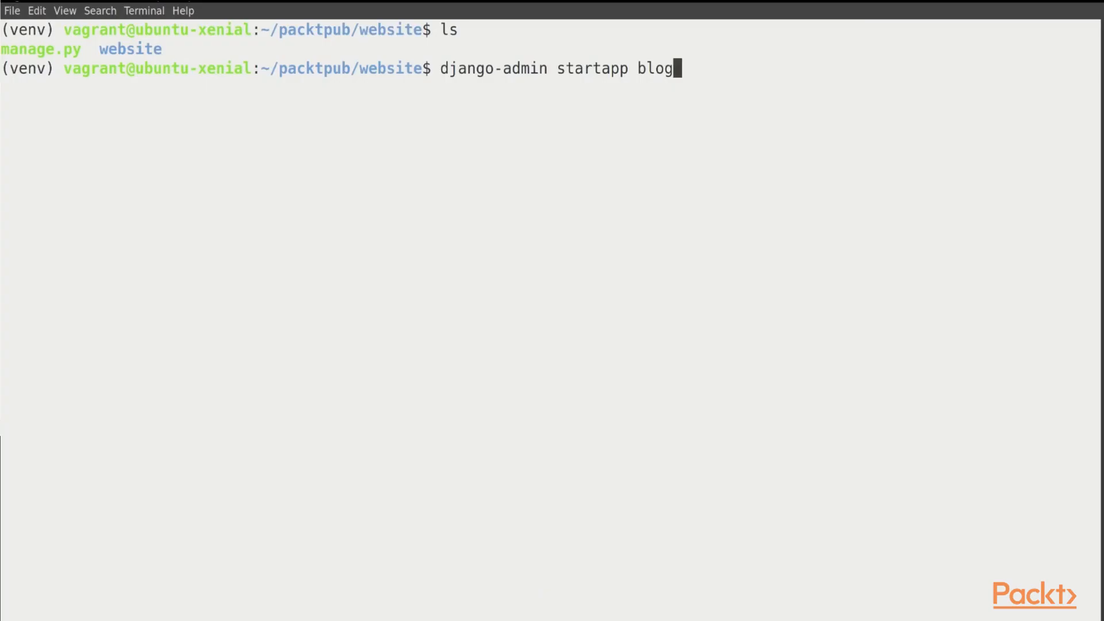
key(Enter)
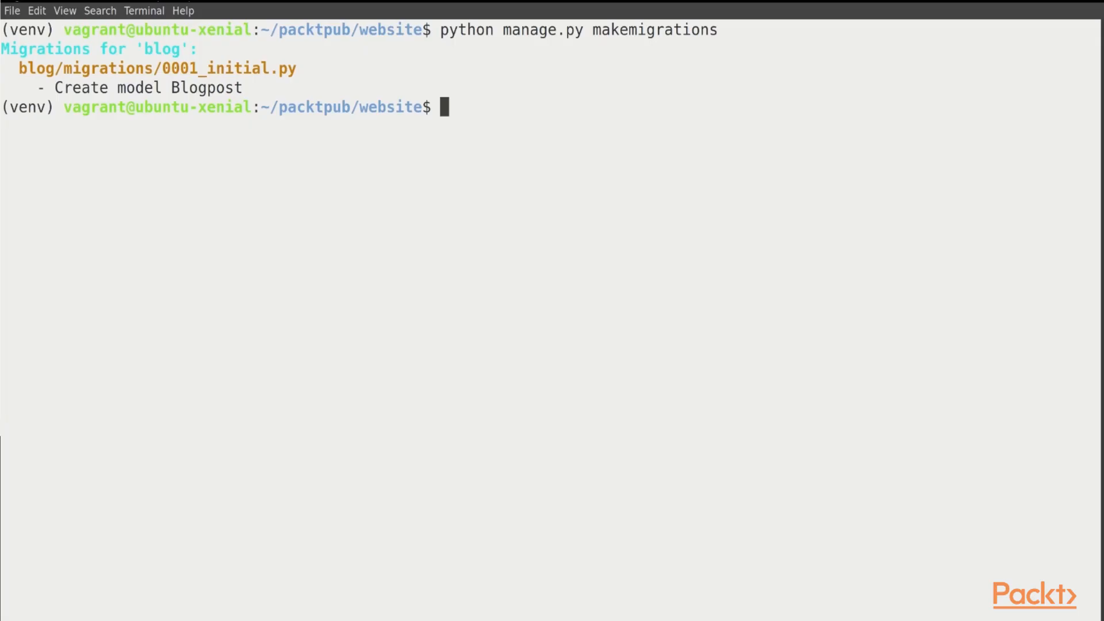
text(python manage.py migrate)
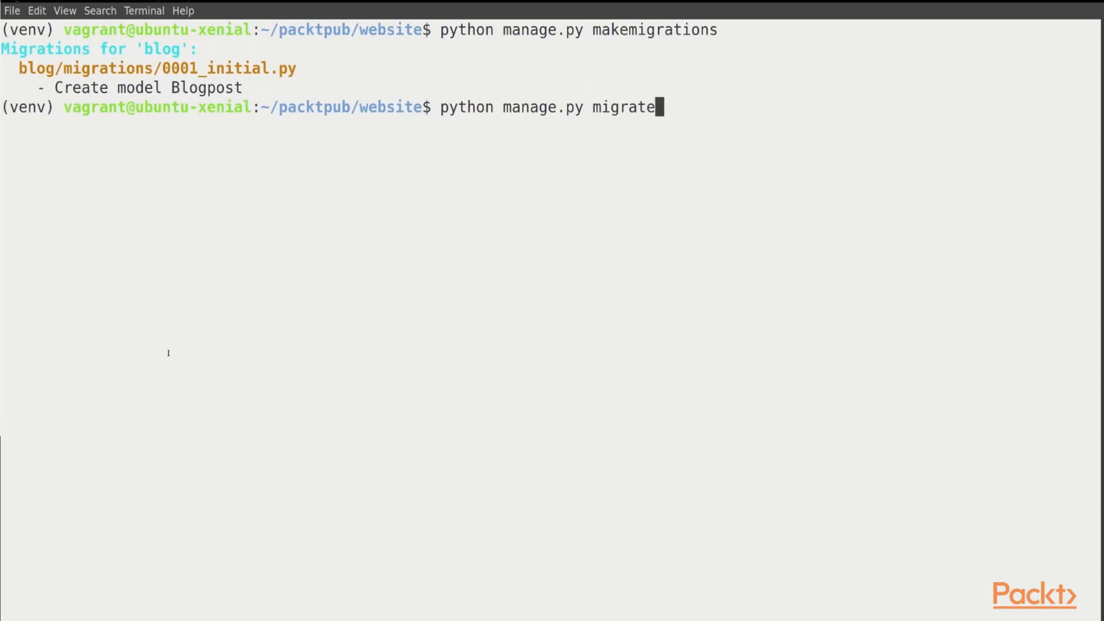